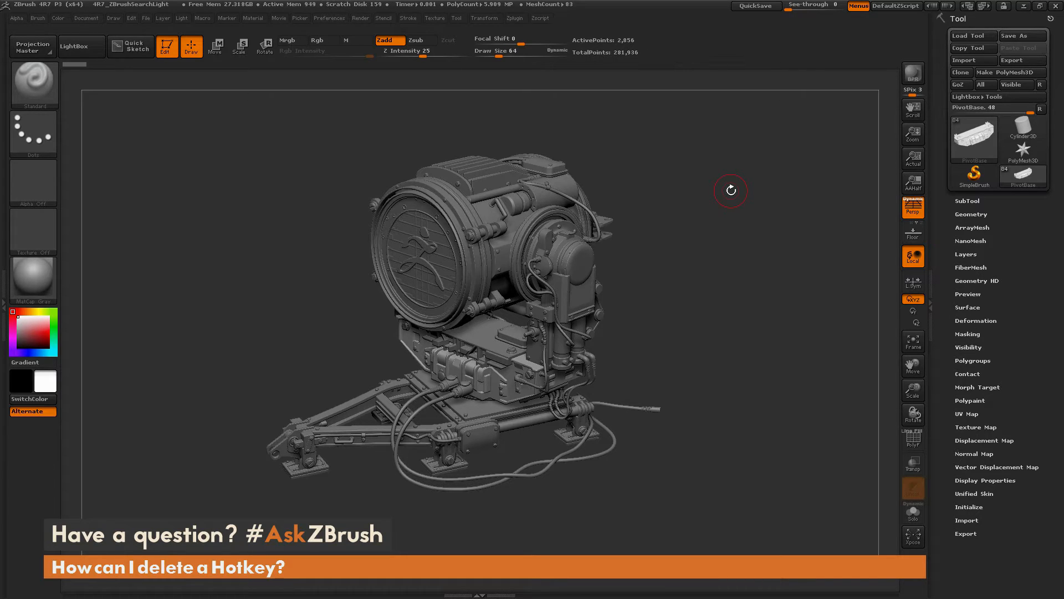
mouse_move(755, 216)
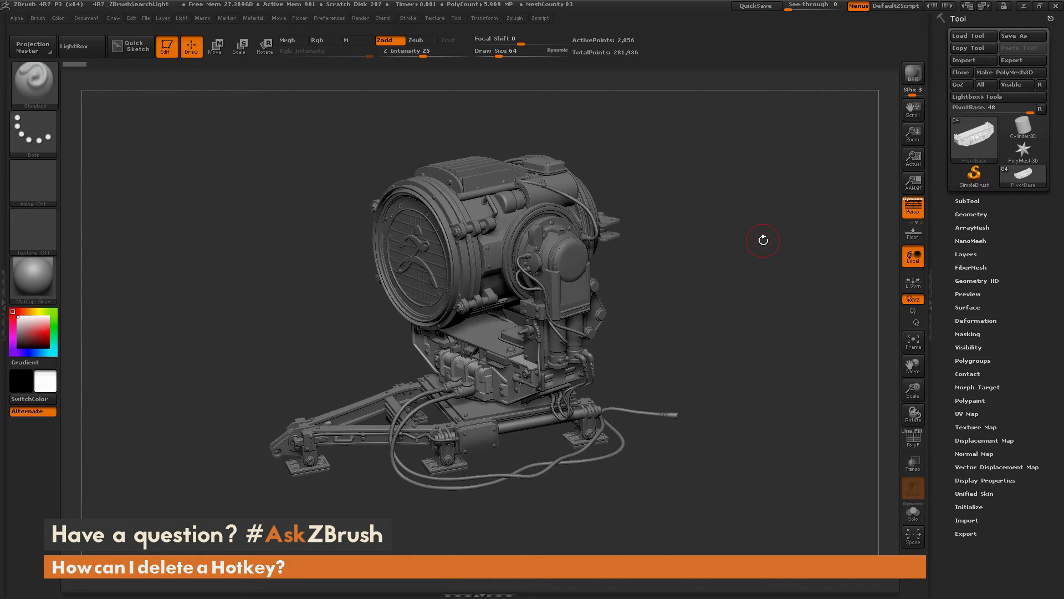
mouse_move(769, 176)
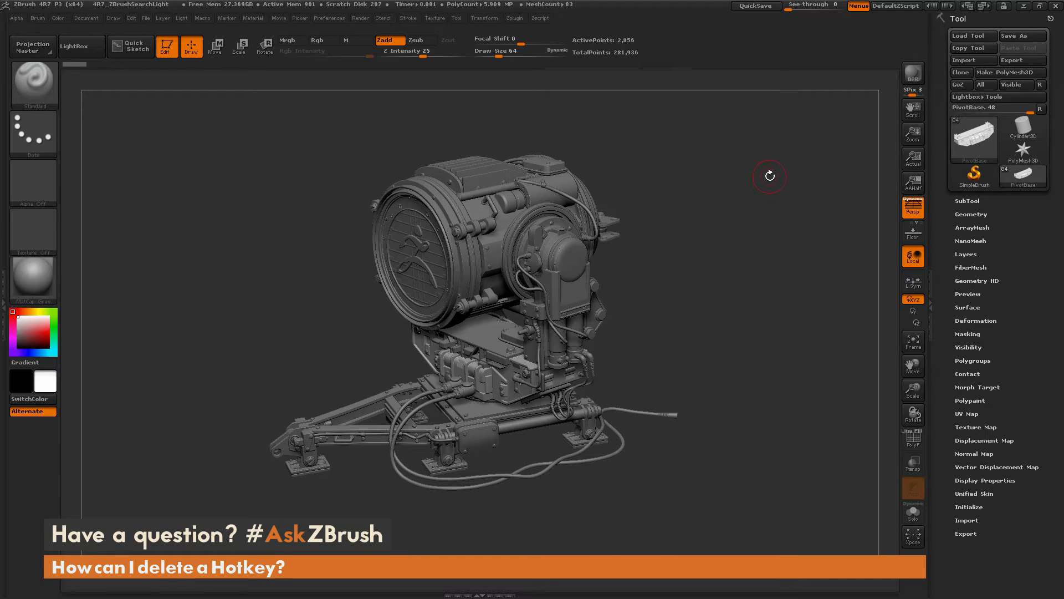
mouse_move(713, 243)
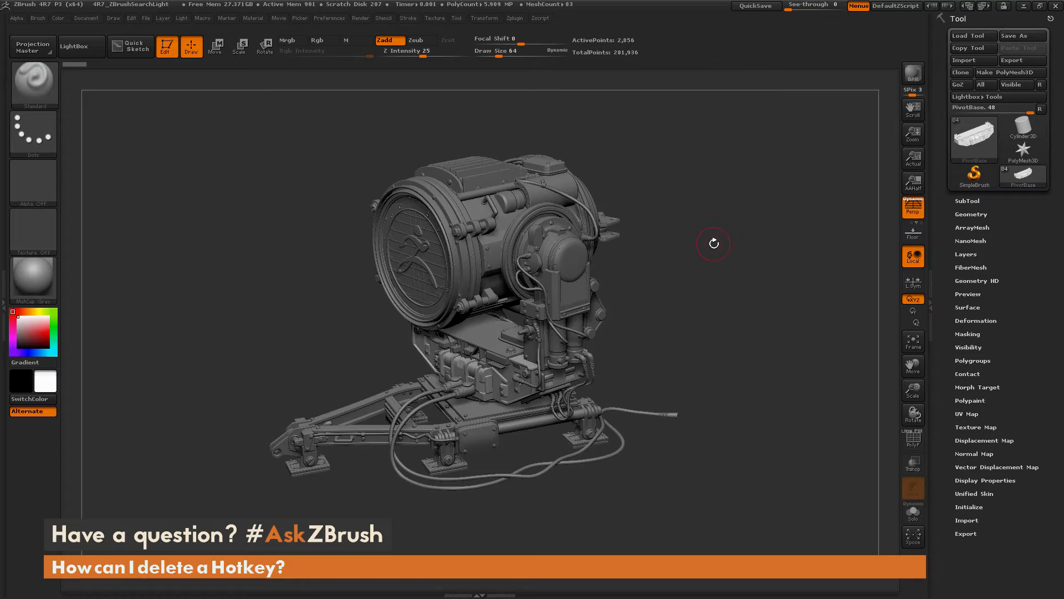
mouse_move(387, 40)
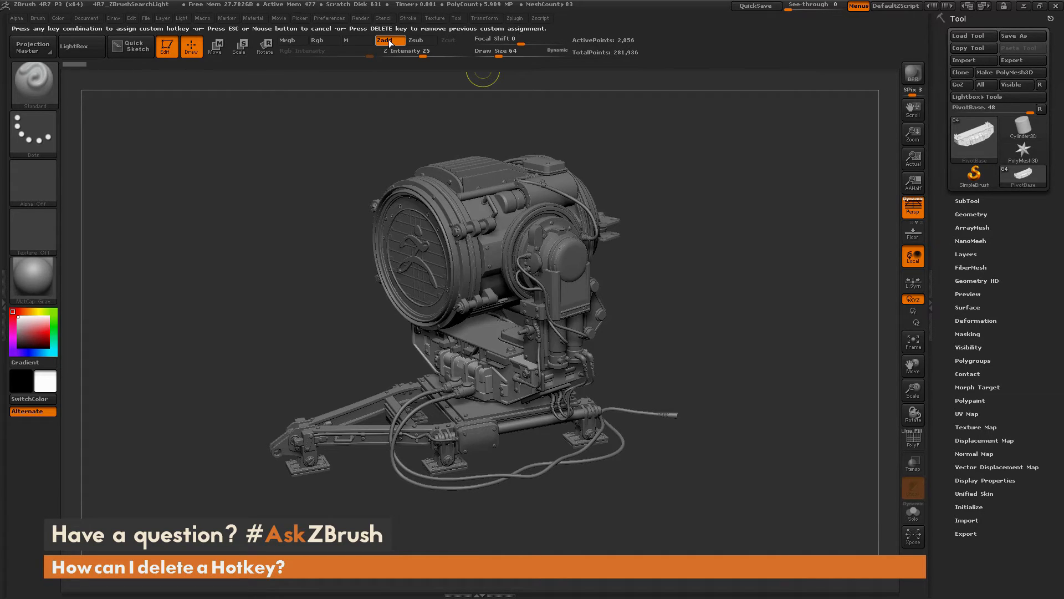
Step: Assign U as the ZAdd hotkey, then test it by toggling ZSub and back to ZAdd
key("u")
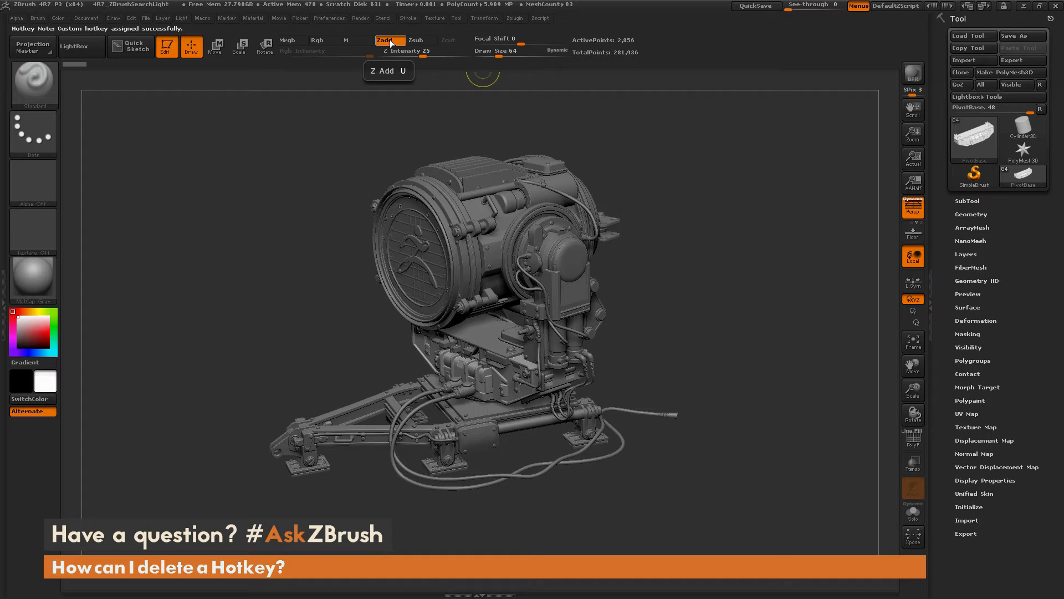
left_click(414, 40)
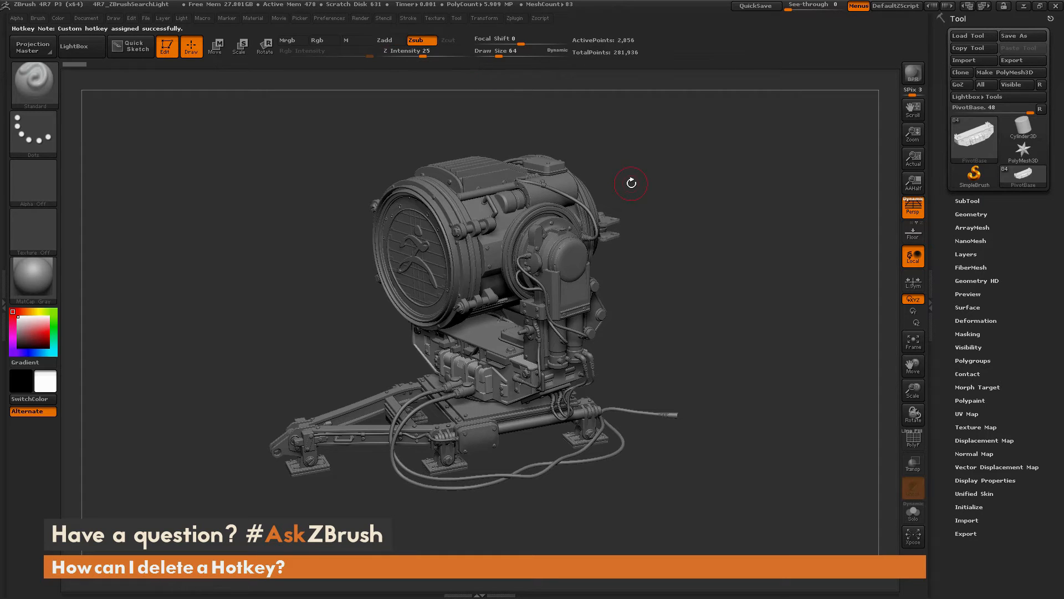
left_click(384, 40)
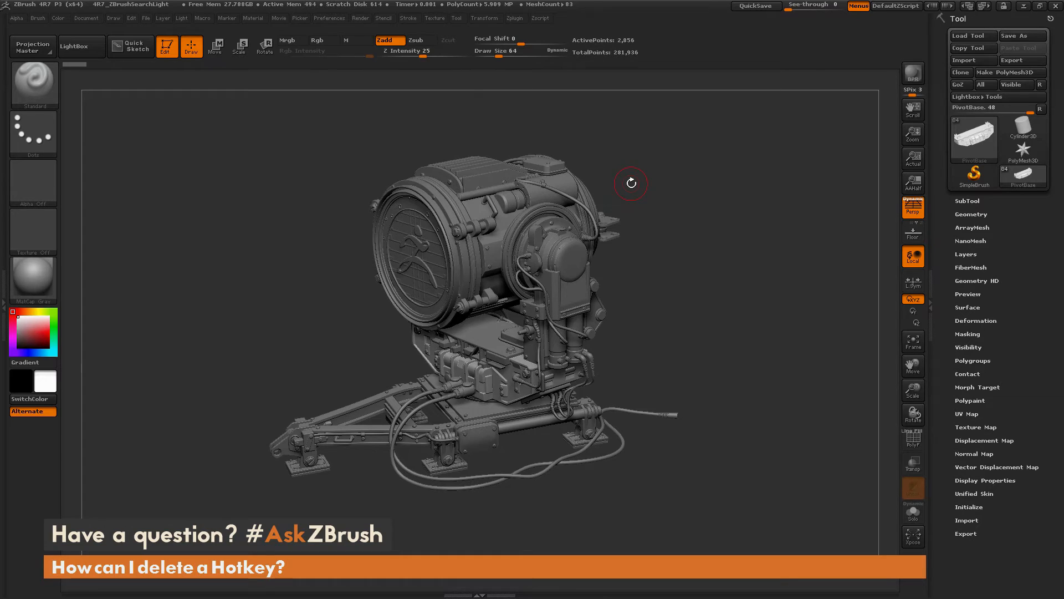
mouse_move(389, 40)
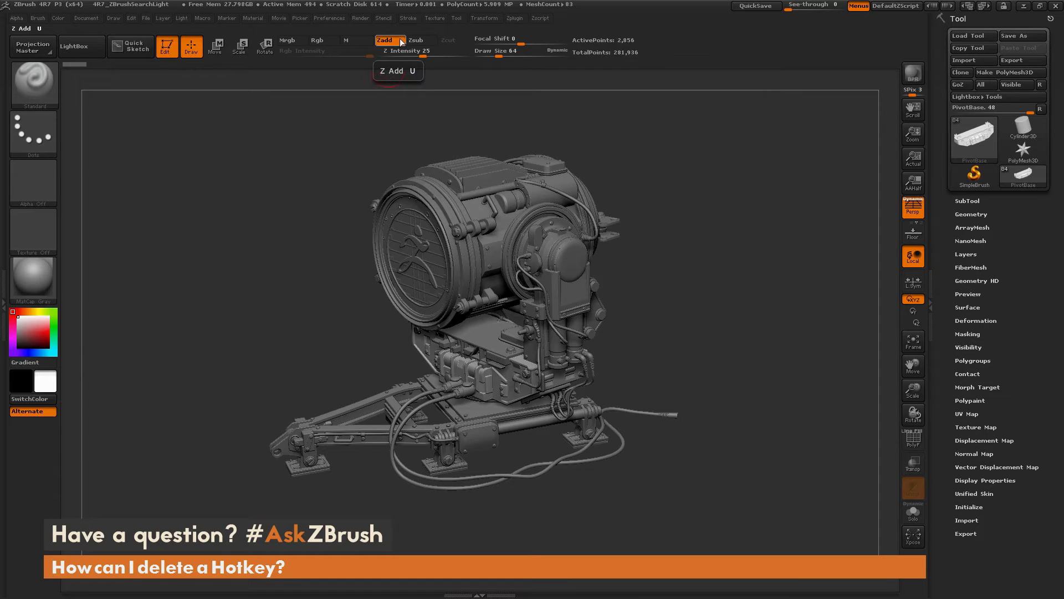
mouse_move(287, 39)
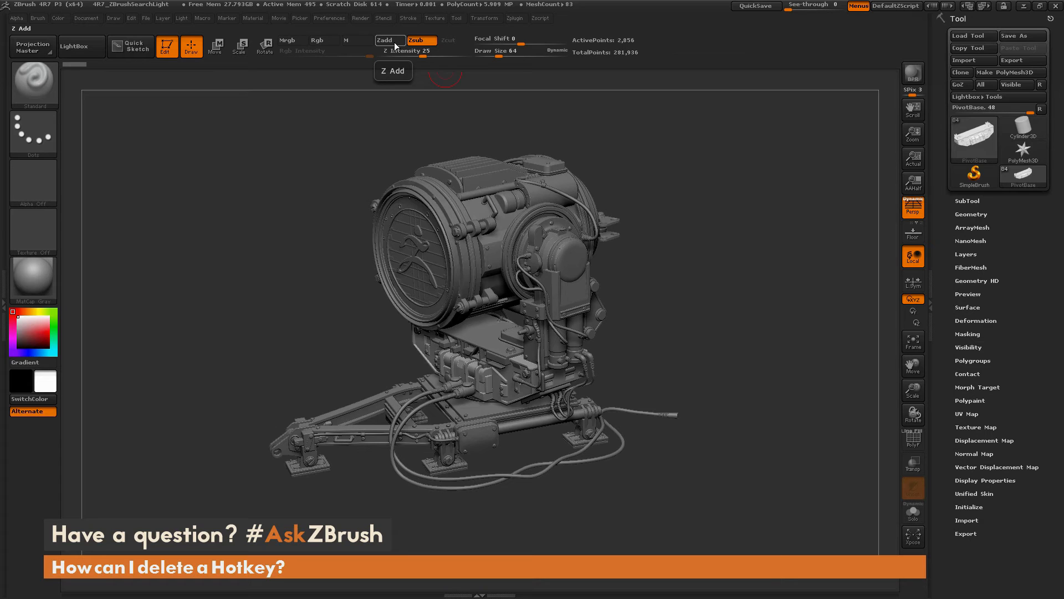
mouse_move(317, 40)
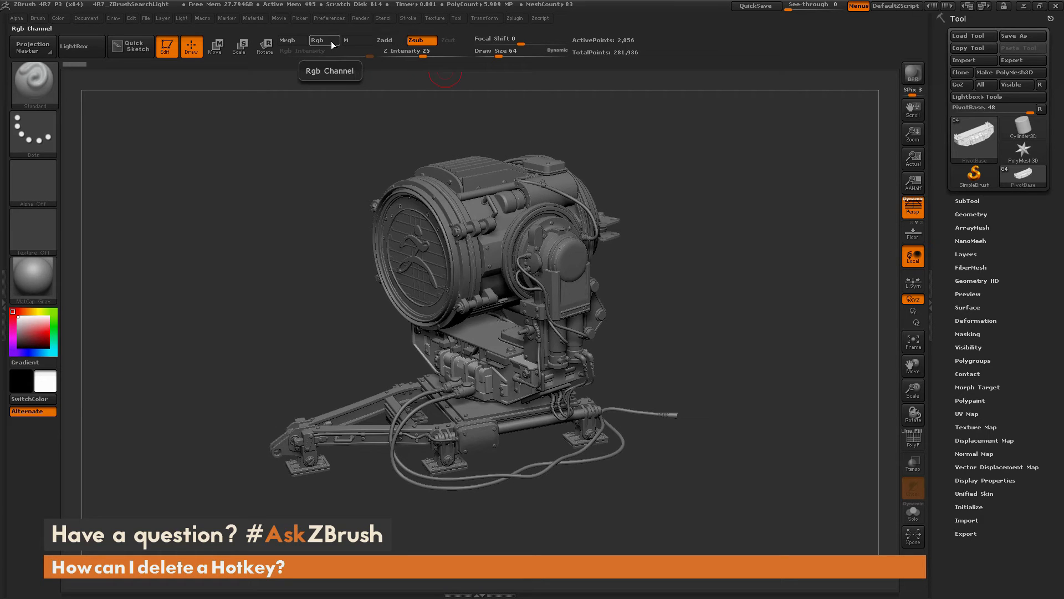
Step: Enable the Rgb channel and bind the I key to it as a custom hotkey
left_click(332, 50)
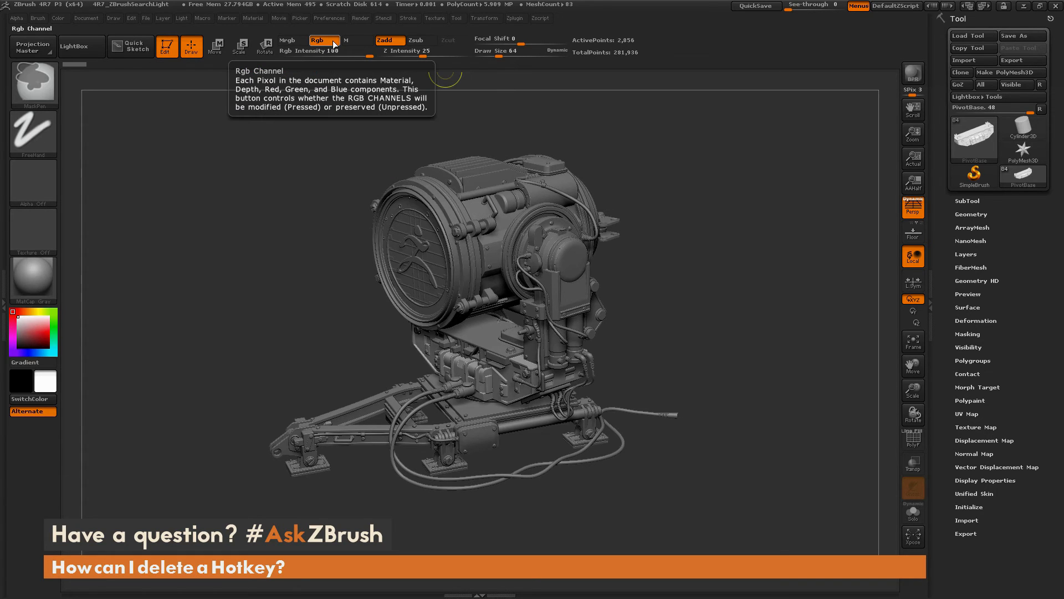
left_click(324, 40)
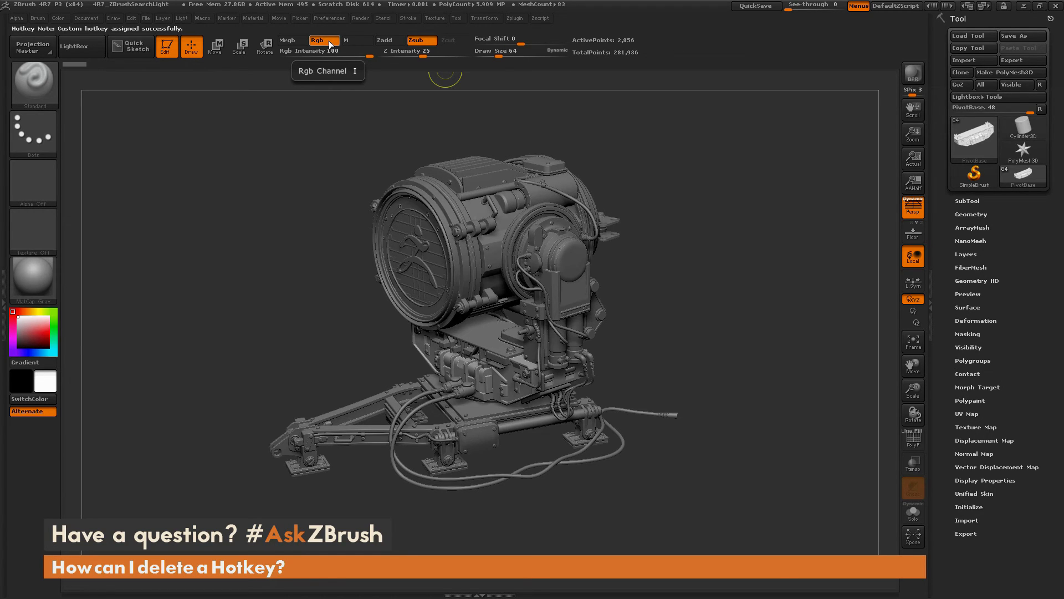
left_click(357, 41)
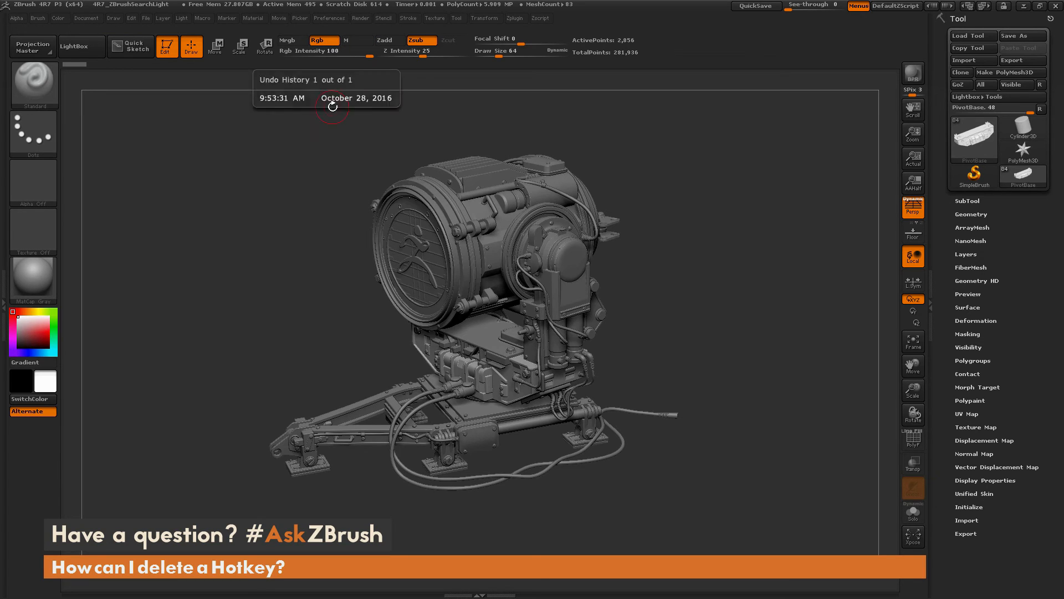
mouse_move(324, 40)
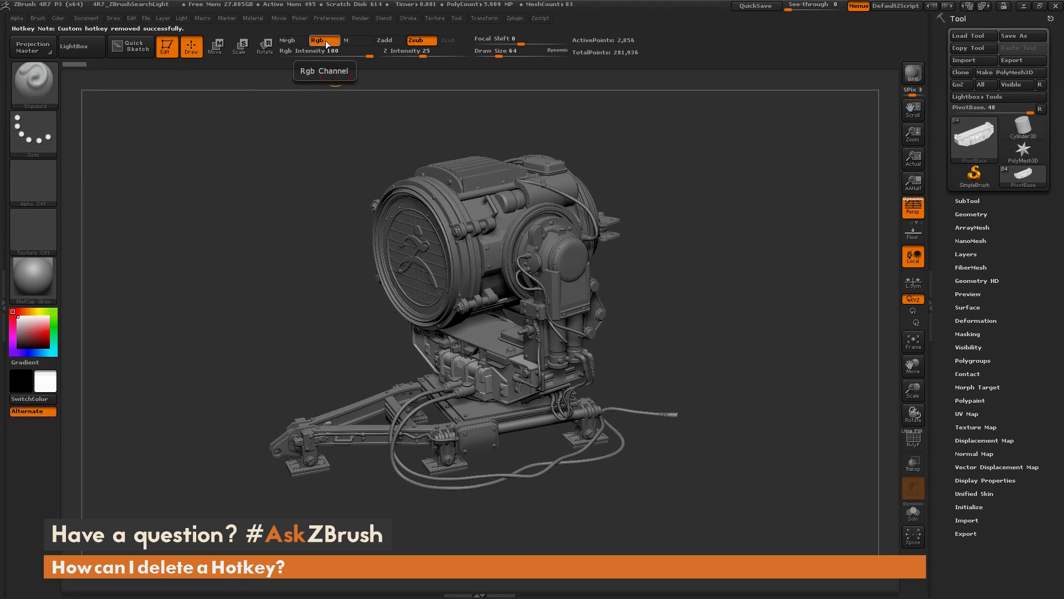
mouse_move(309, 200)
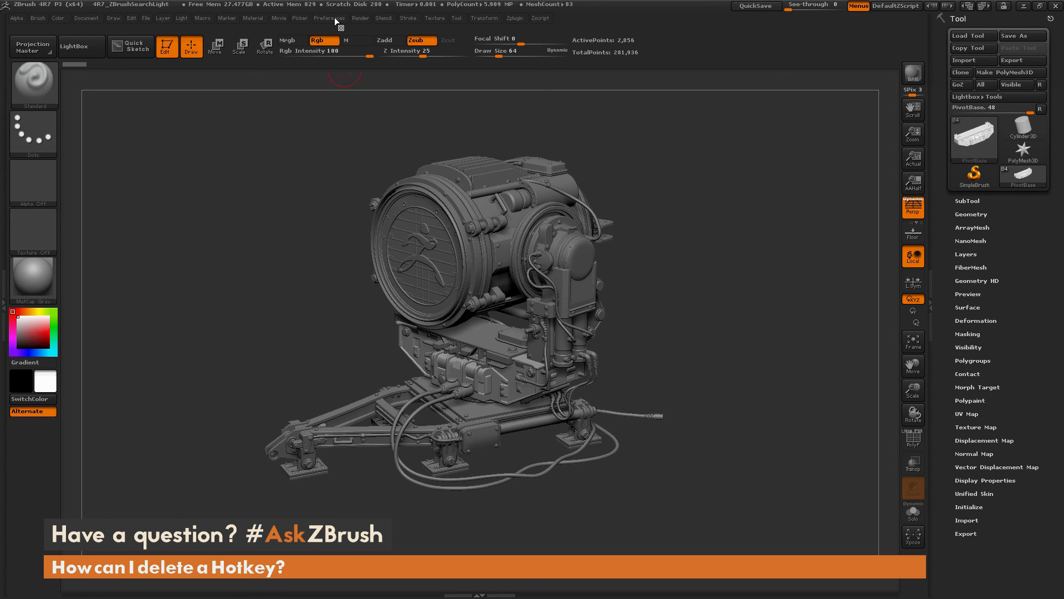
Step: Store the custom hotkeys through Preferences > Hotkeys > Store
left_click(330, 18)
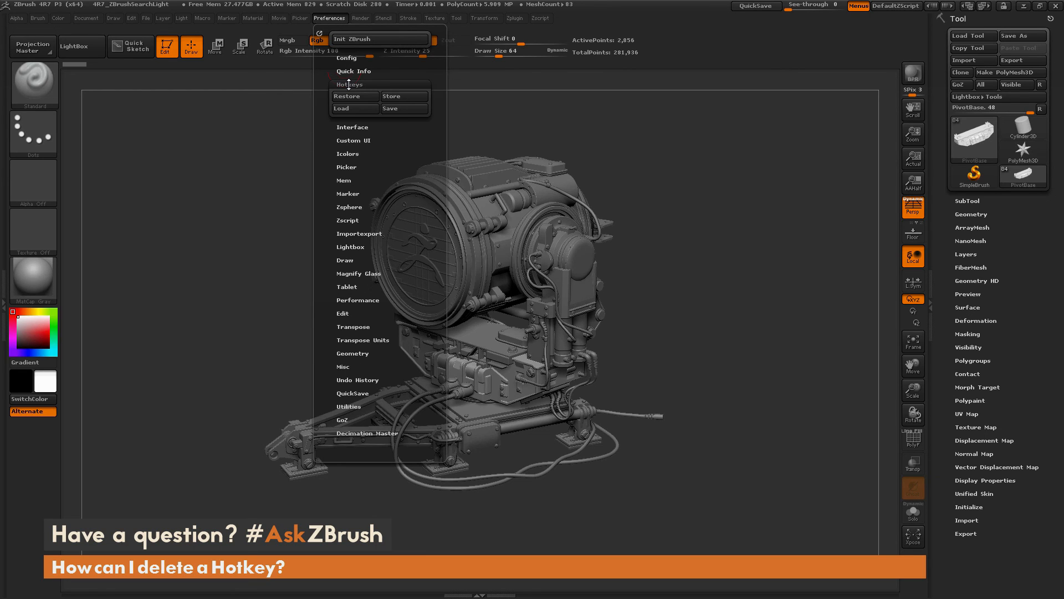
mouse_move(403, 96)
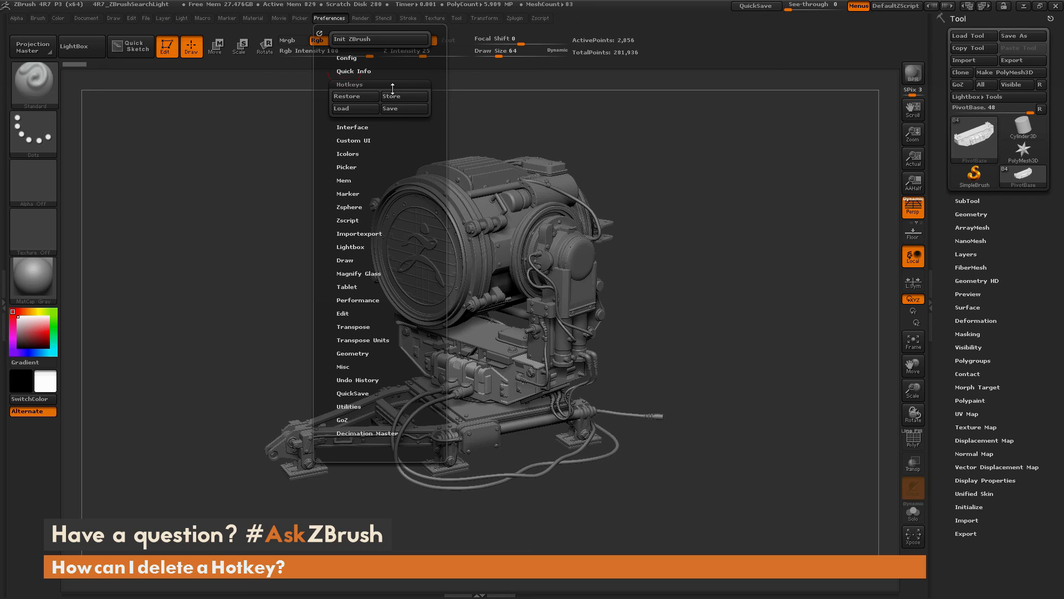
left_click(768, 199)
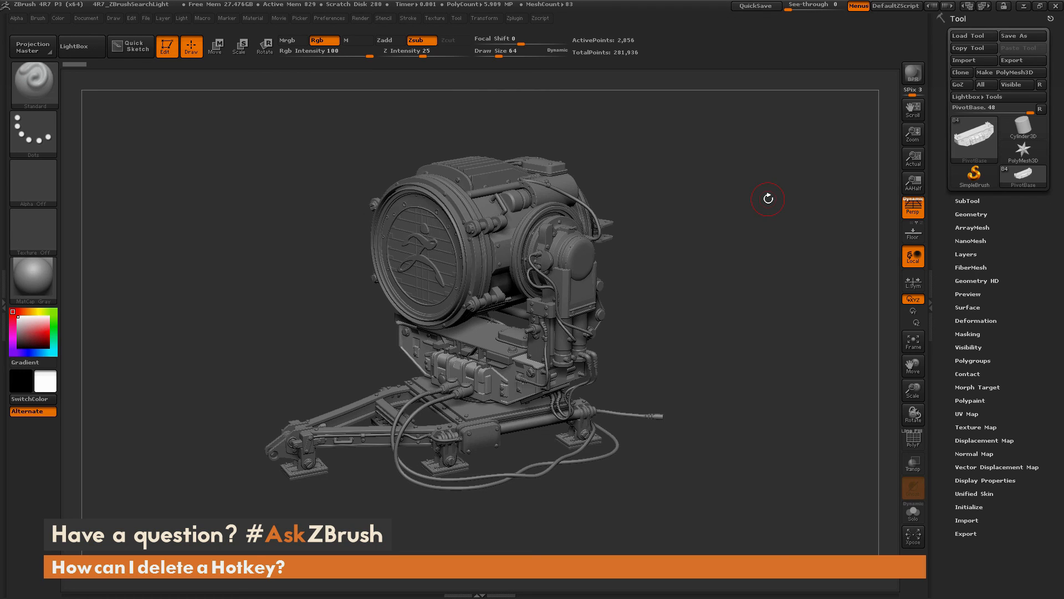